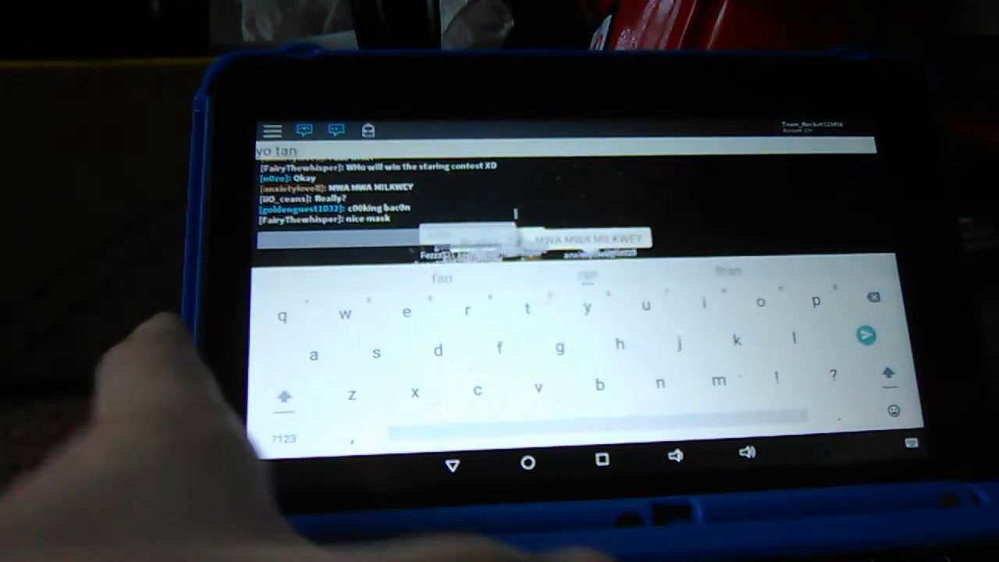
Start typing a chat reply beginning "he" on the on-screen keyboard
left_click(866, 335)
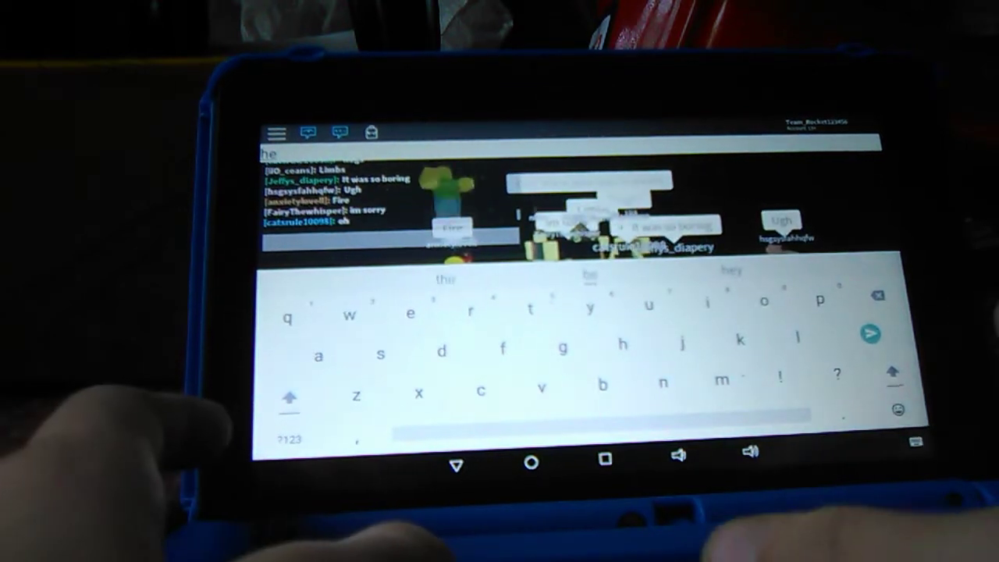
Type the draft chat message "stop now" on the on-screen keyboard
left_click(592, 307)
type("stop now")
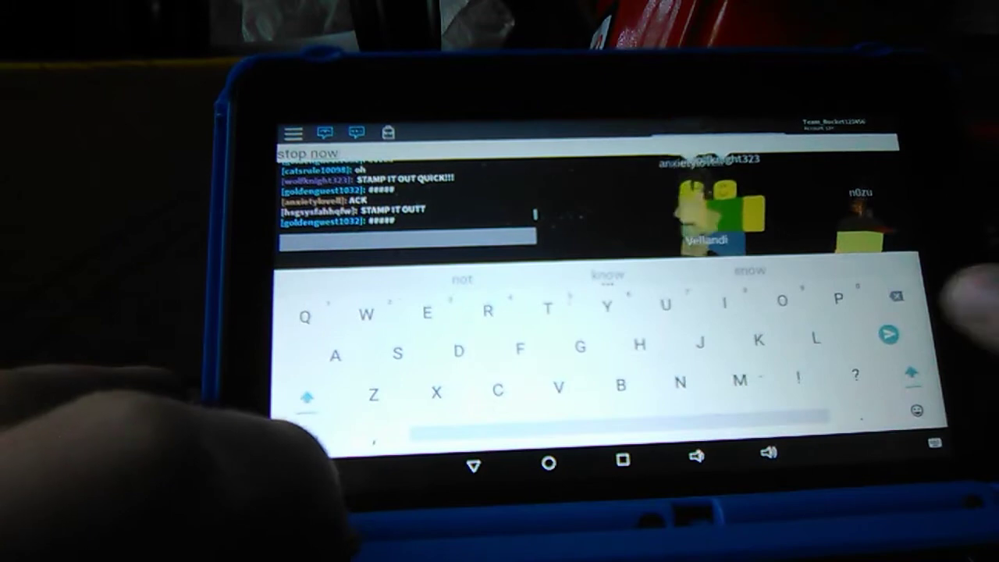
Send the message "wth" to the chat and reopen the chat bar for another message
left_click(888, 335)
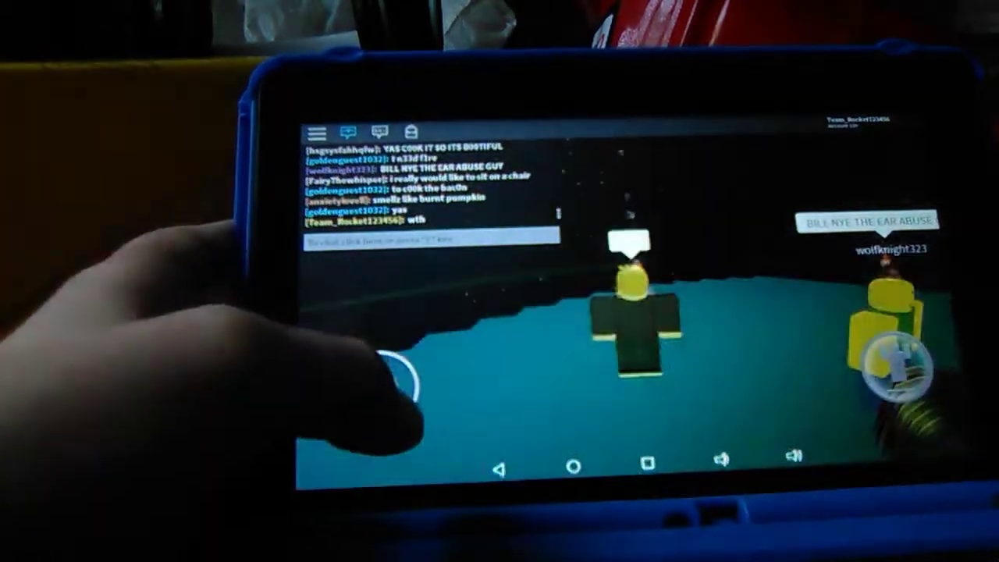
left_click(430, 239)
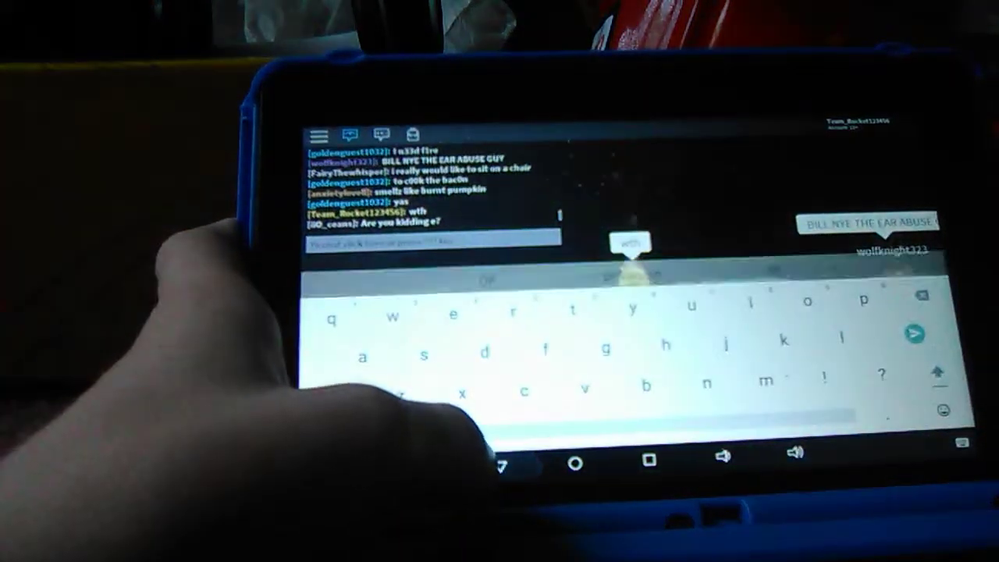